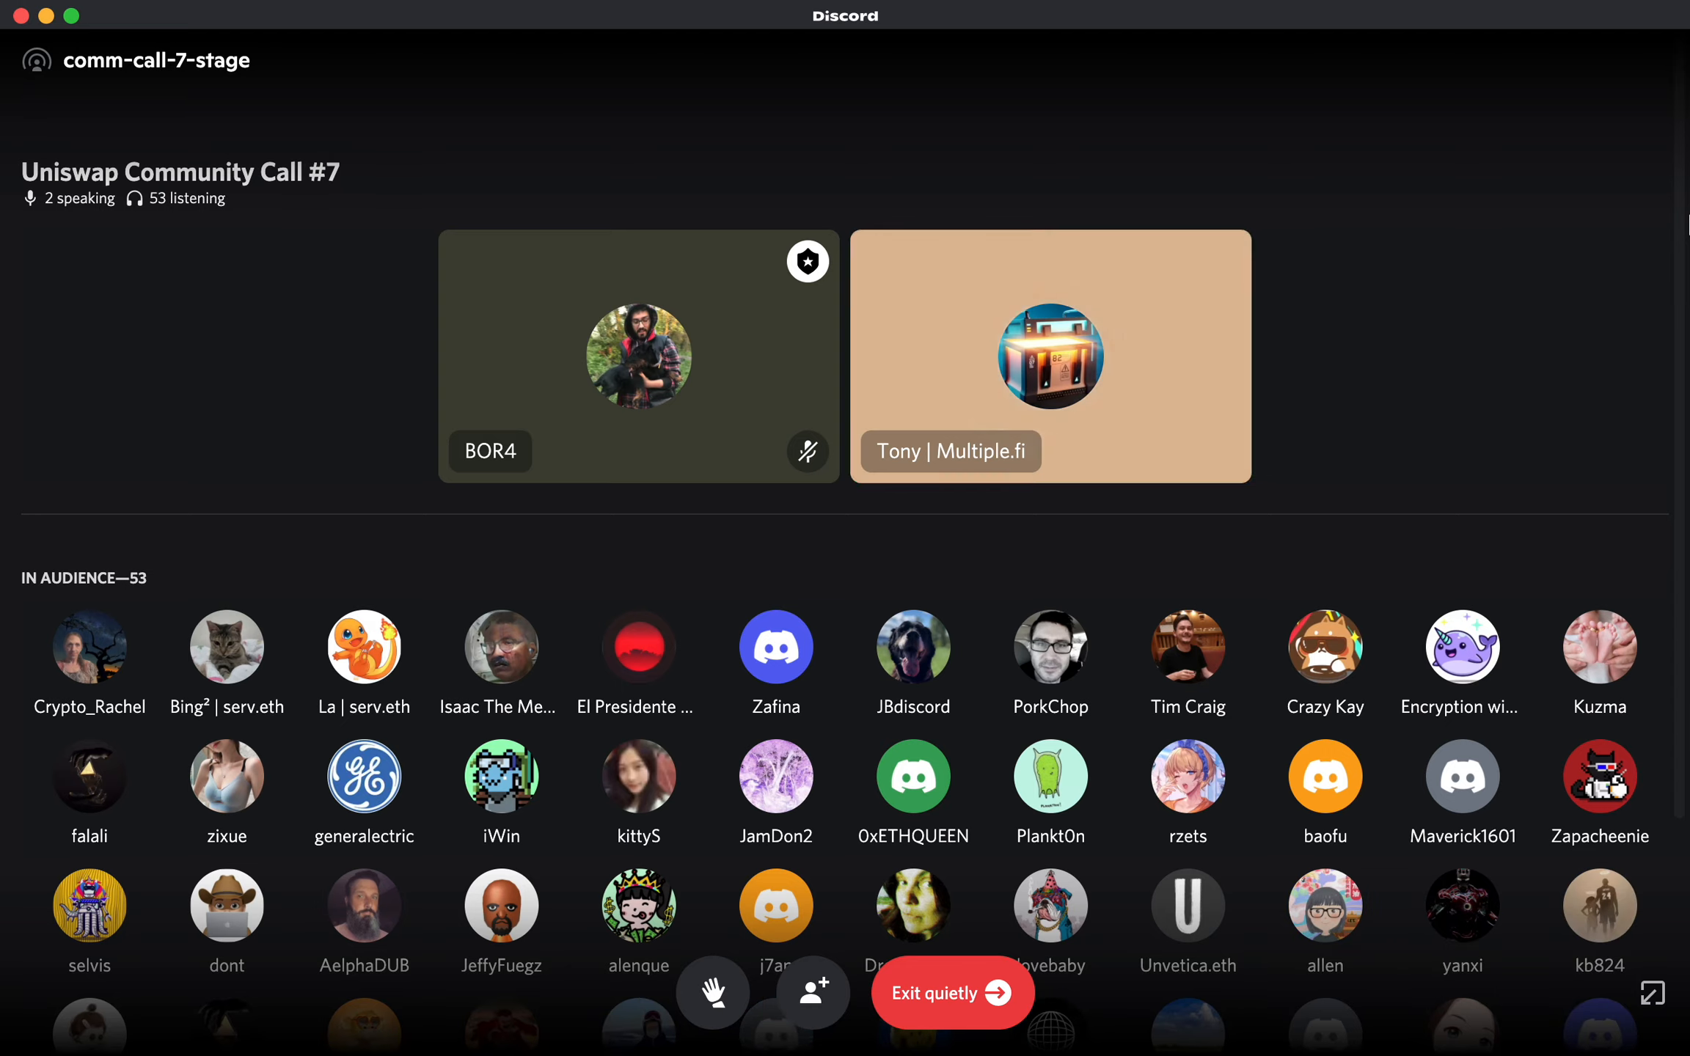
click(1049, 356)
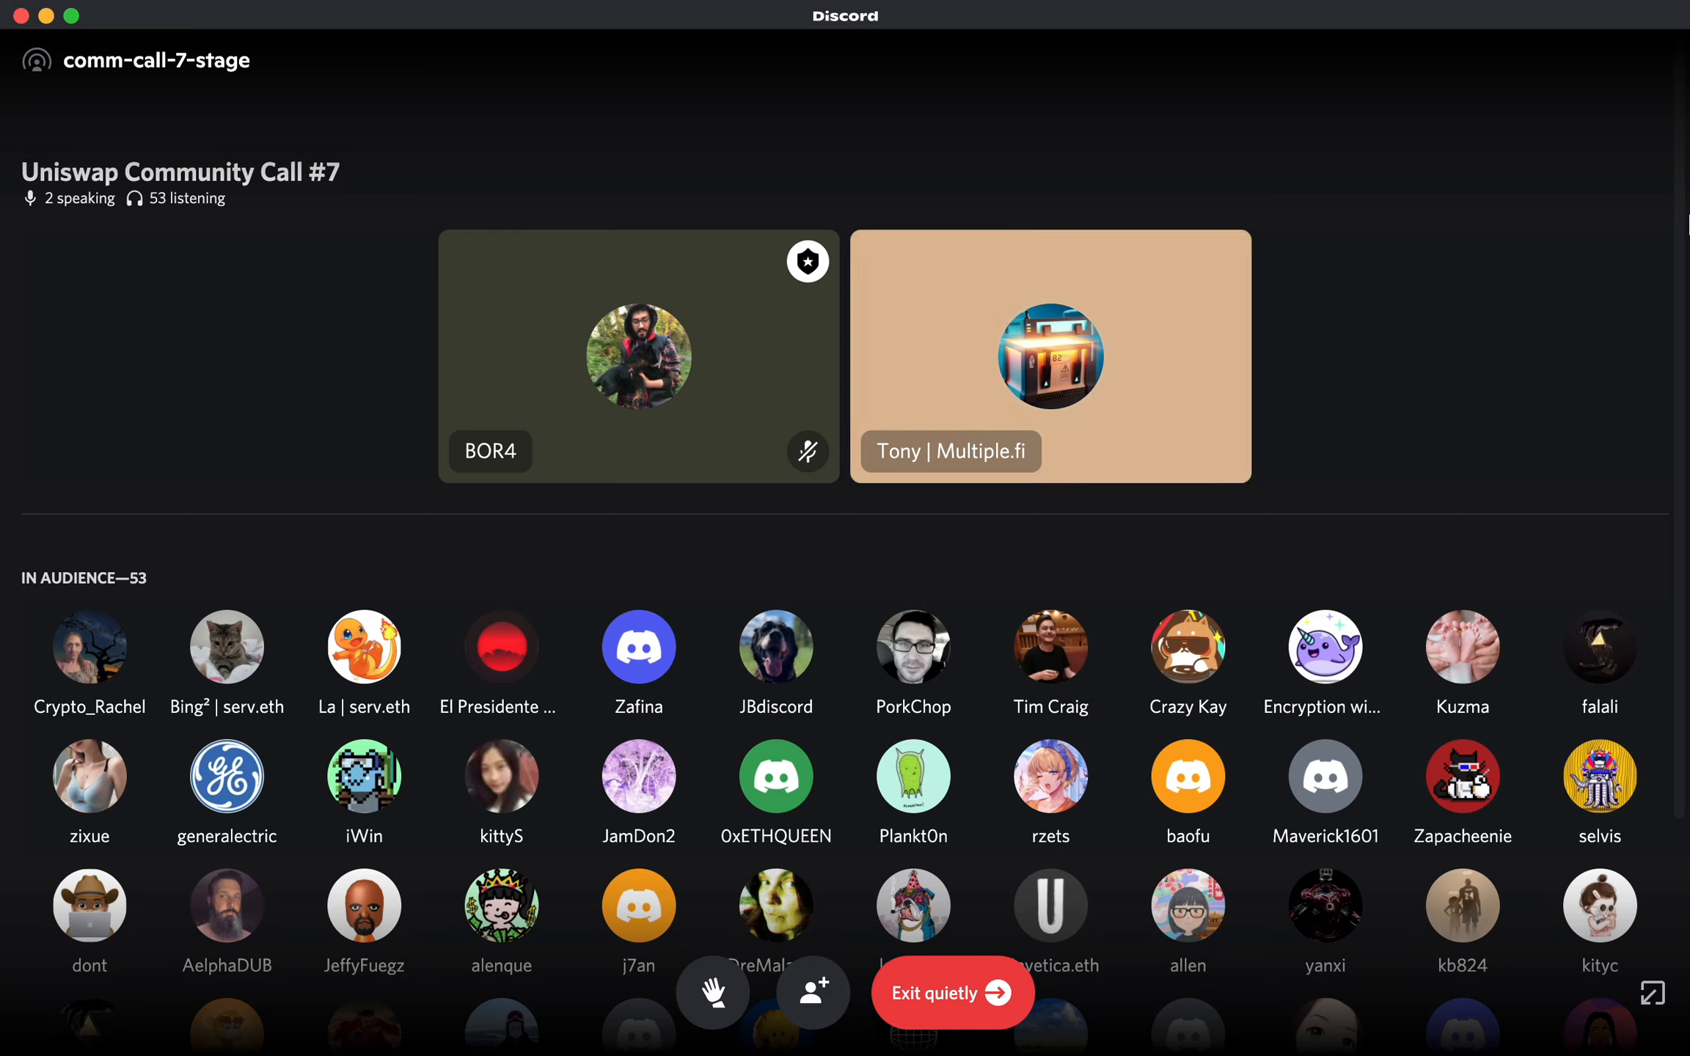
click(1050, 356)
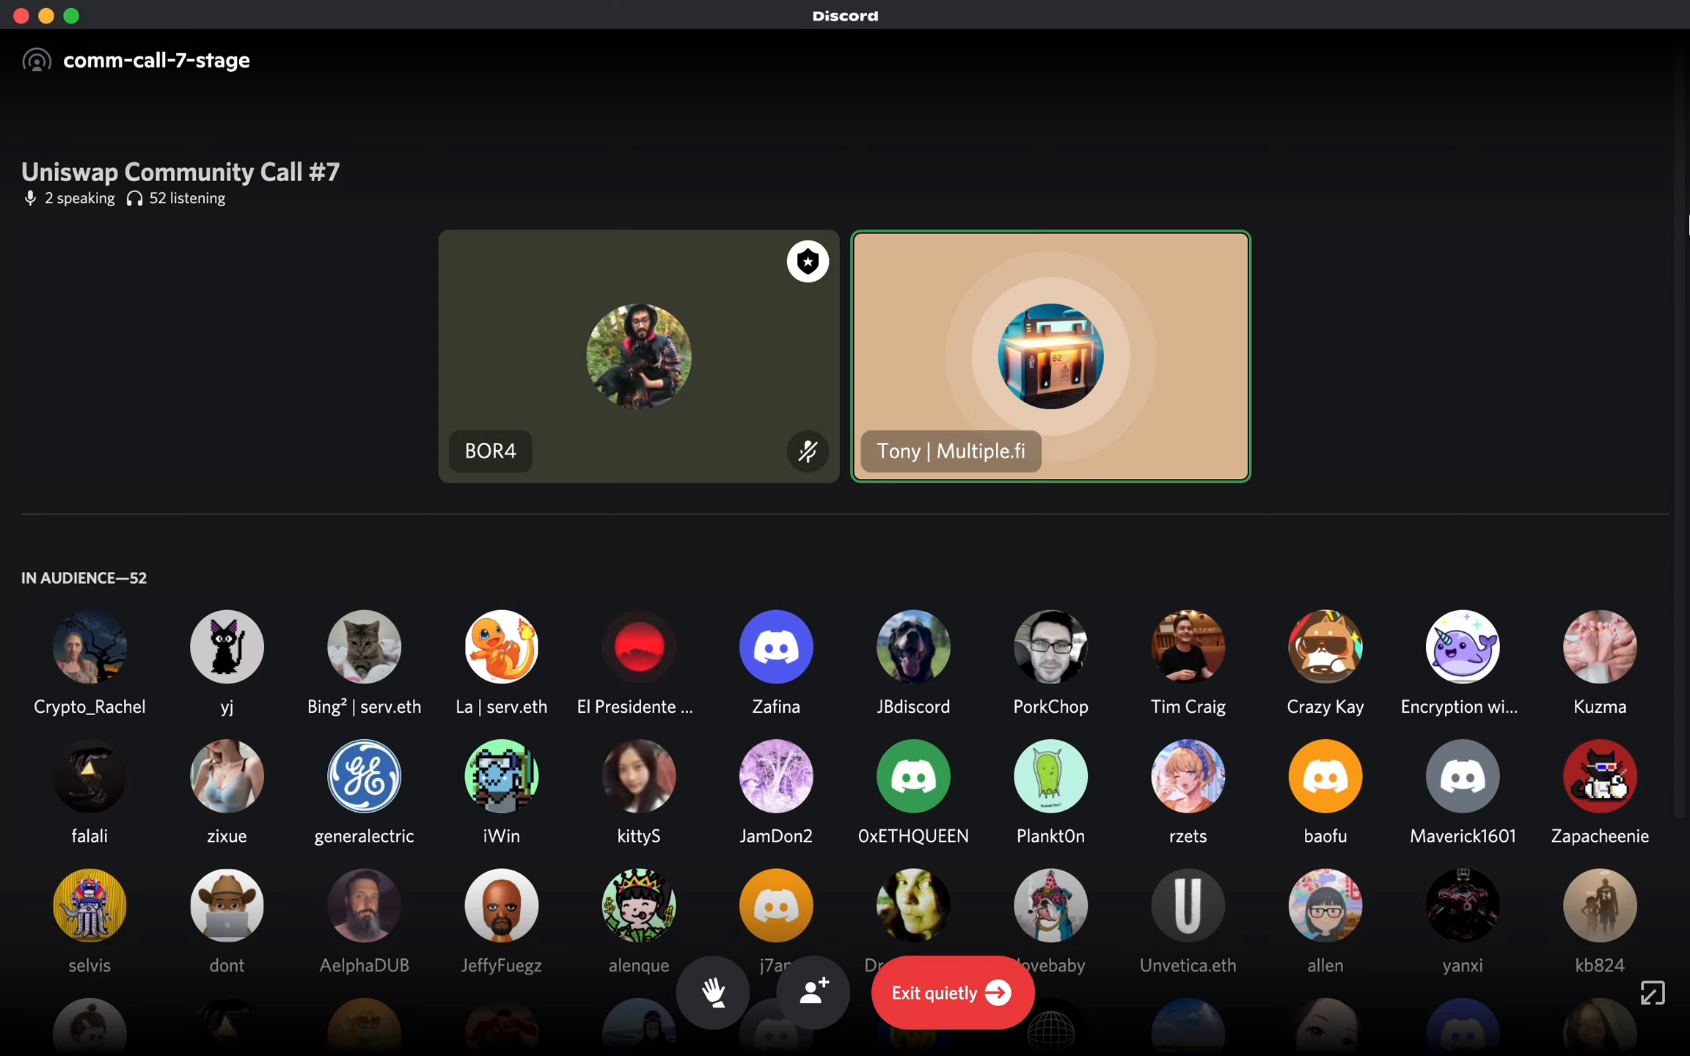
mouse_move(1550, 252)
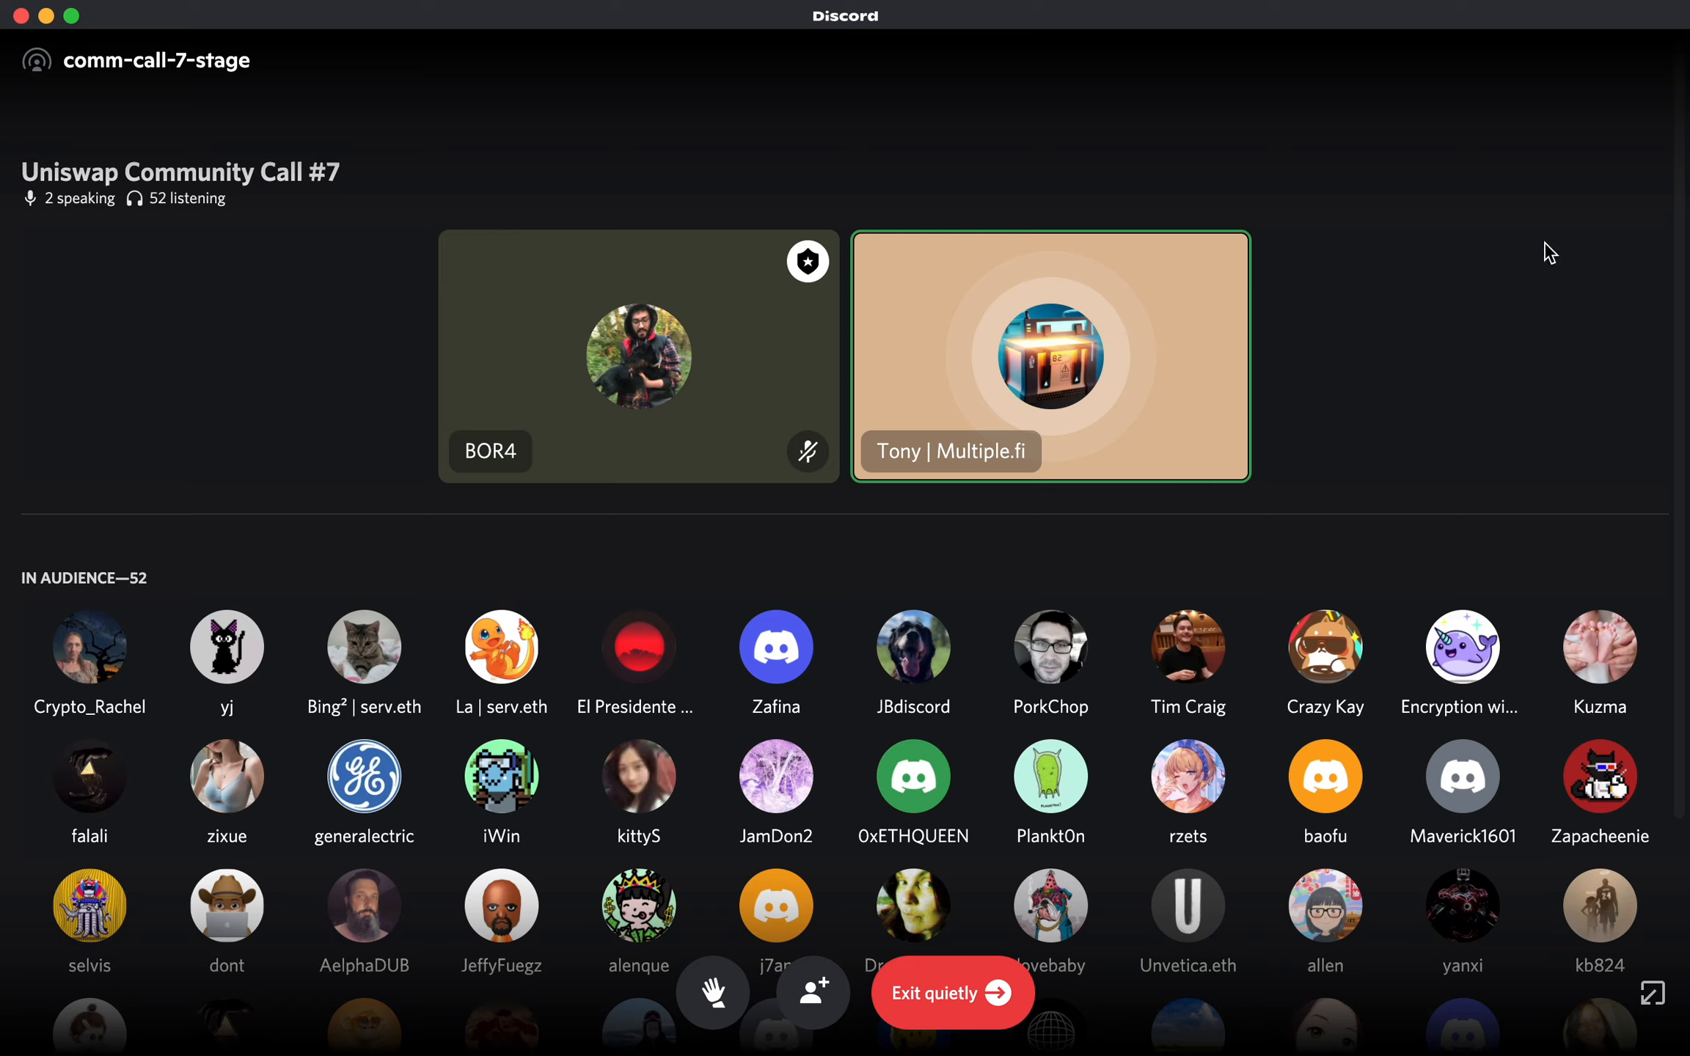
mouse_move(1630, 333)
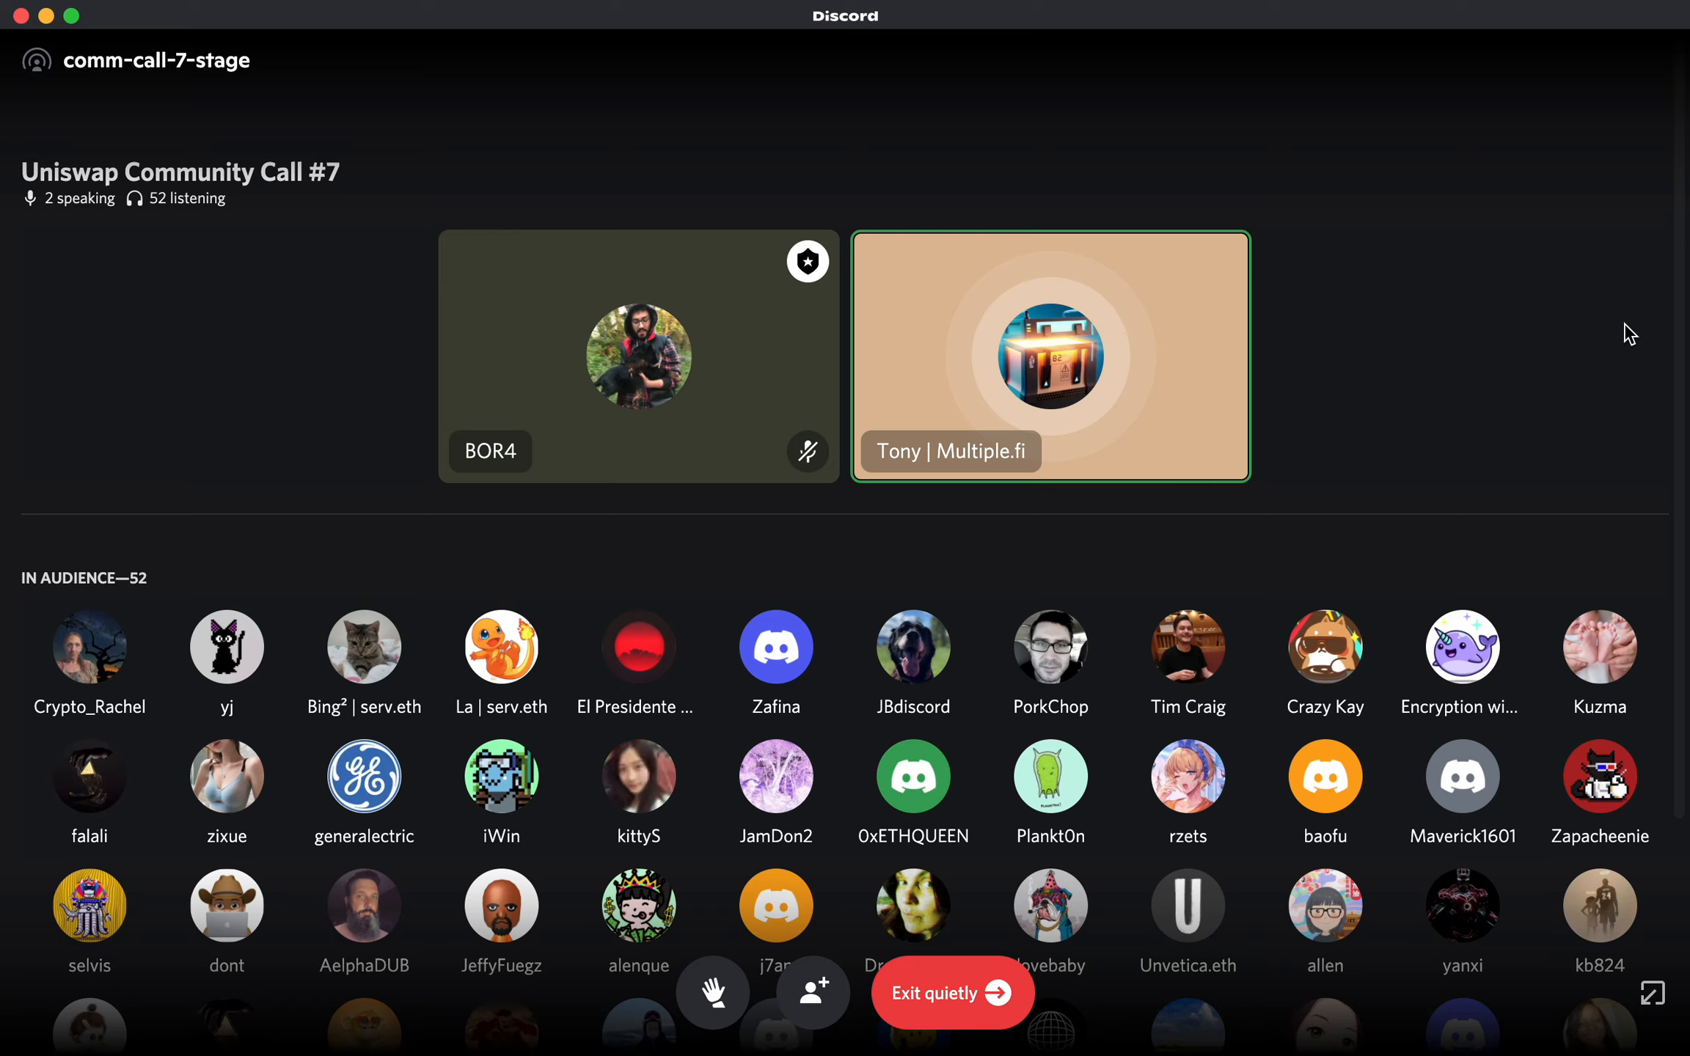